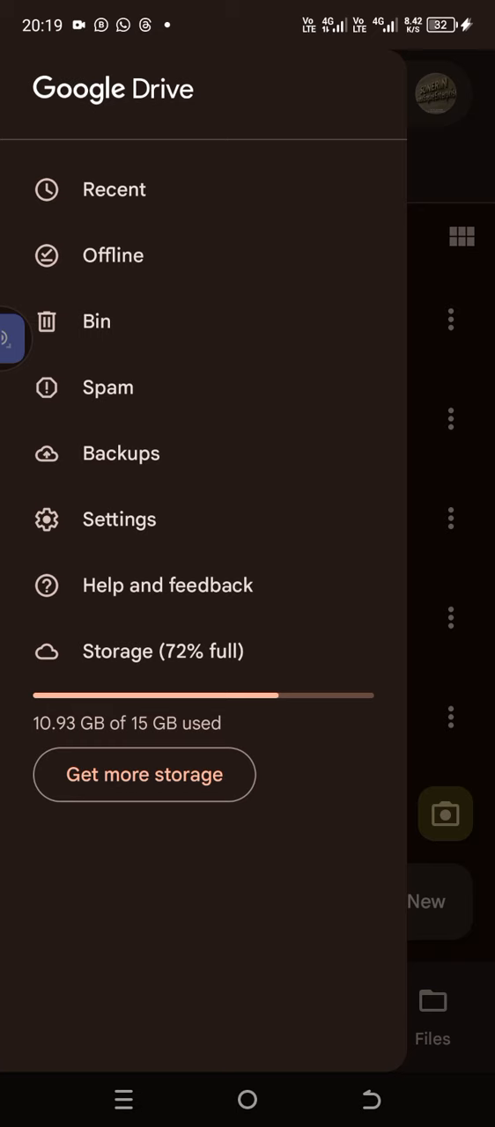
# Go to Drive Settings from the navigation drawer.
pyautogui.click(119, 517)
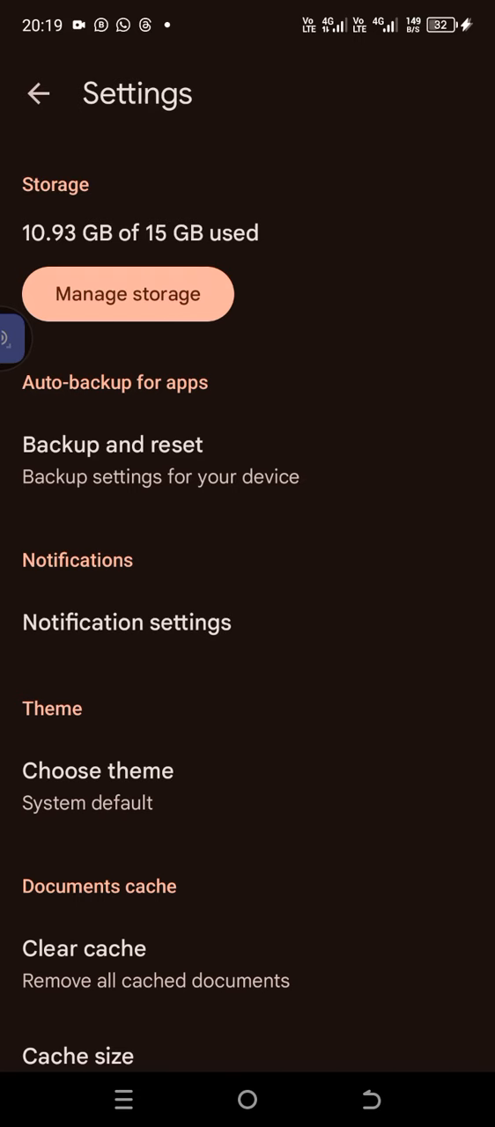
# Under Data usage, switch on 'Transfer files only over Wi-Fi'.
pyautogui.scroll(-3)
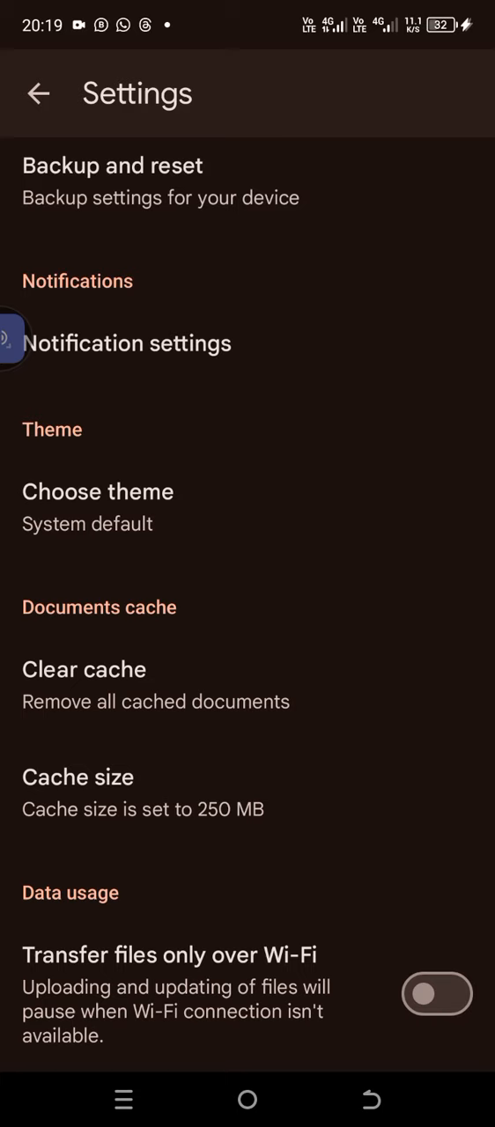
pyautogui.click(436, 993)
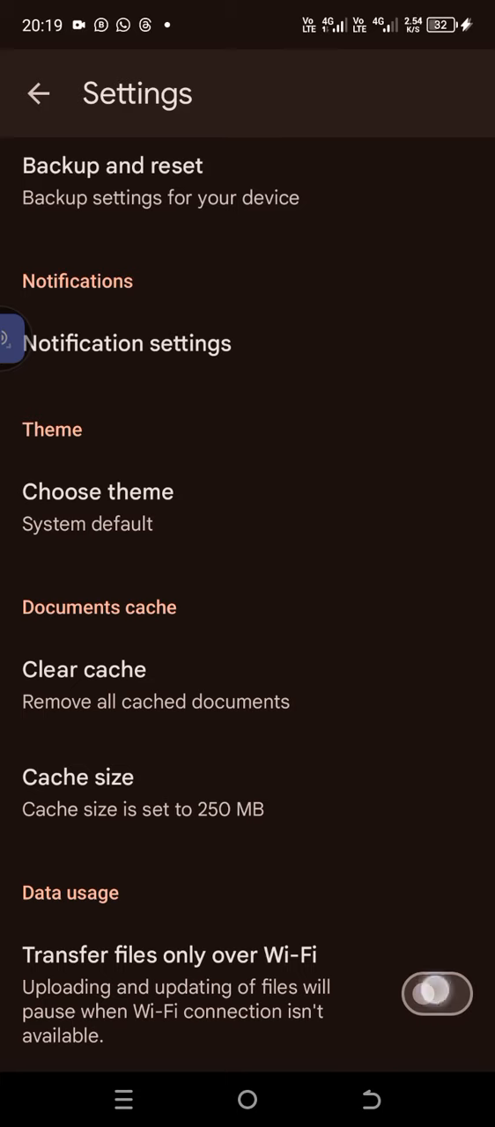
pyautogui.click(437, 993)
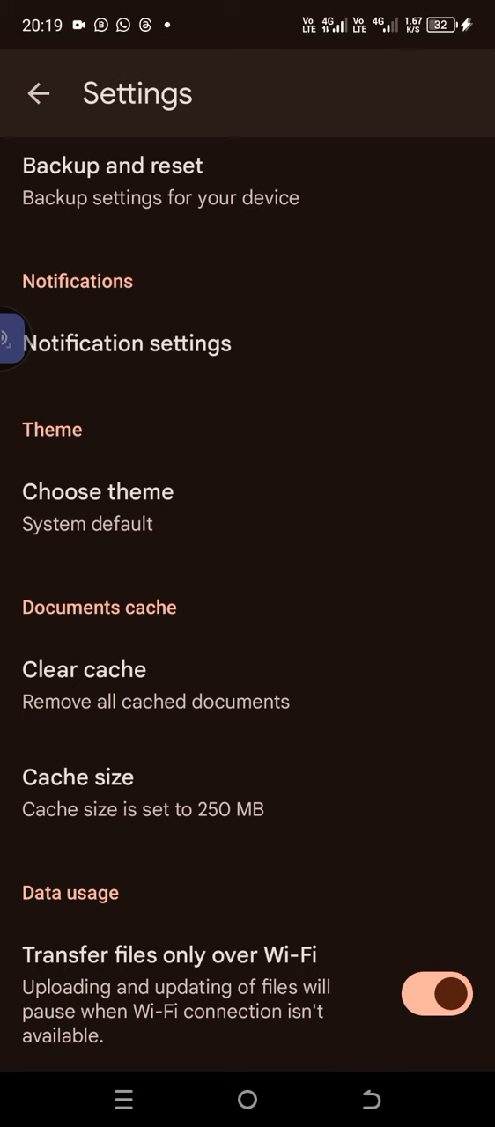
# Switch 'Transfer files only over Wi-Fi' off and accept the mobile data warning with OK.
pyautogui.click(437, 993)
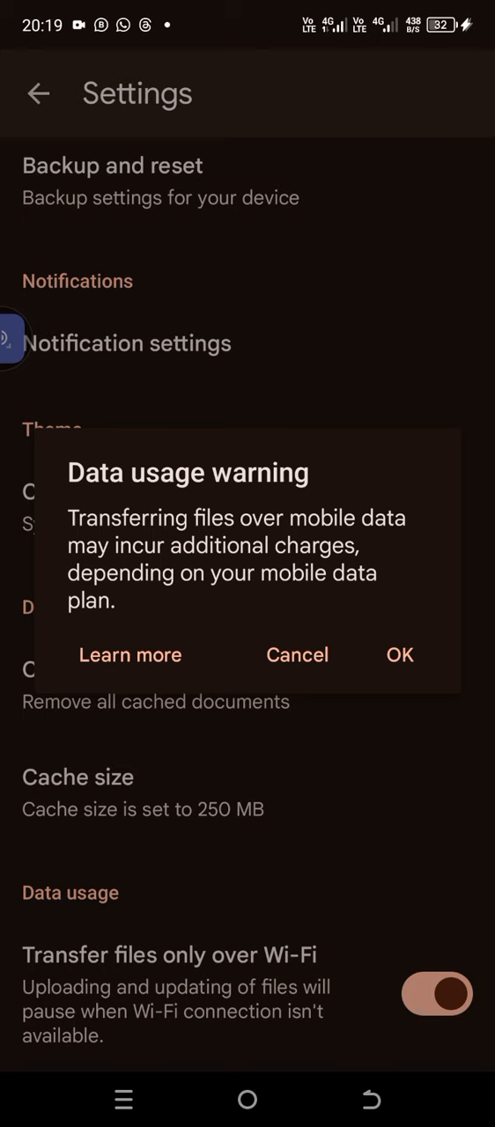
pyautogui.click(400, 655)
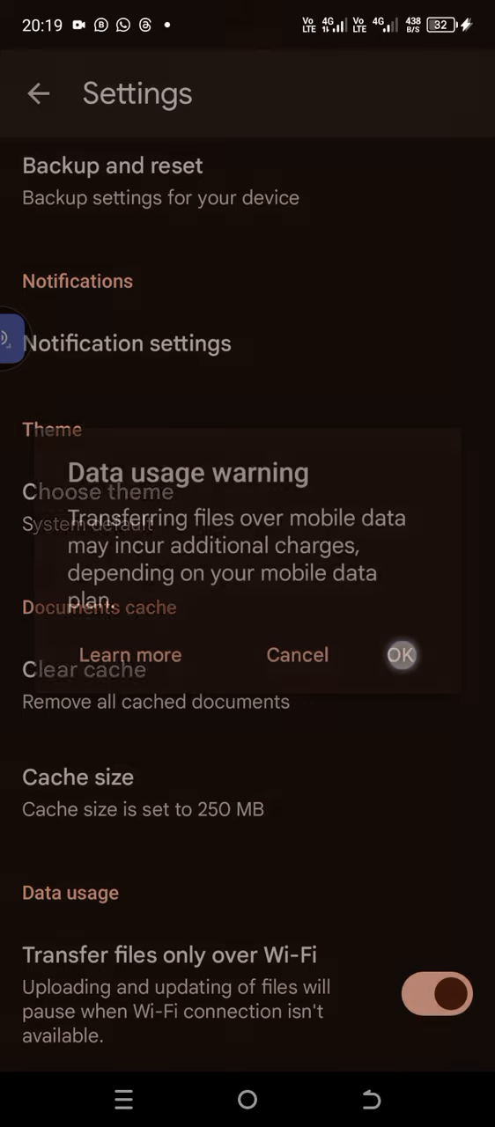
pyautogui.click(401, 655)
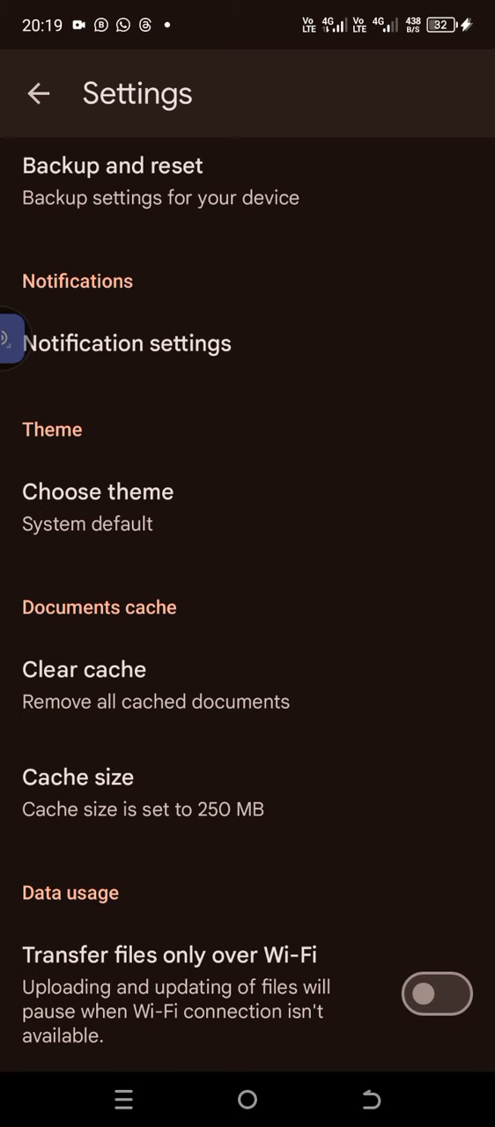